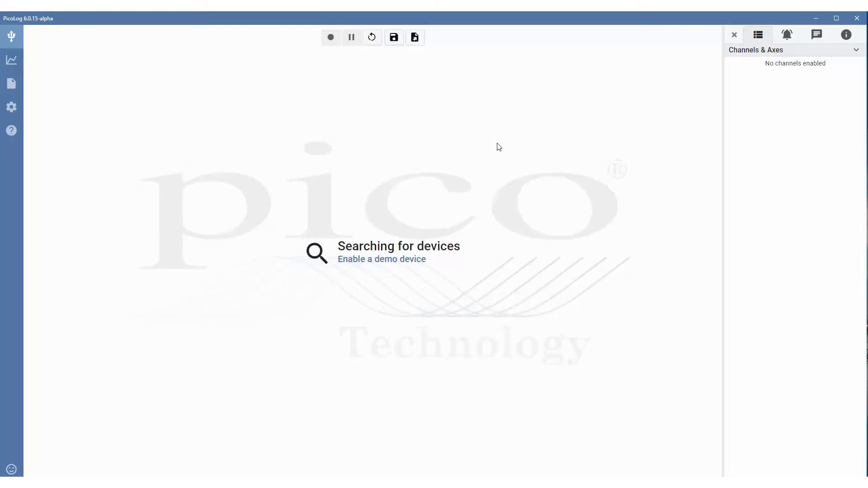
mouse_move(502, 152)
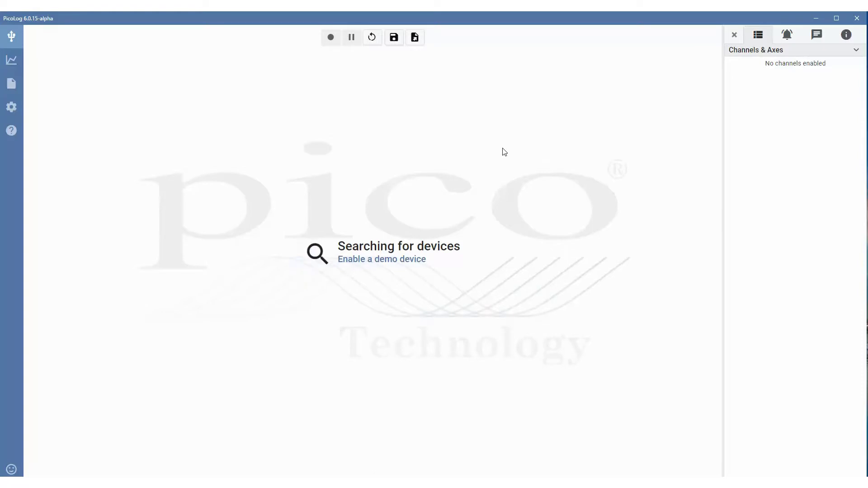
mouse_move(493, 151)
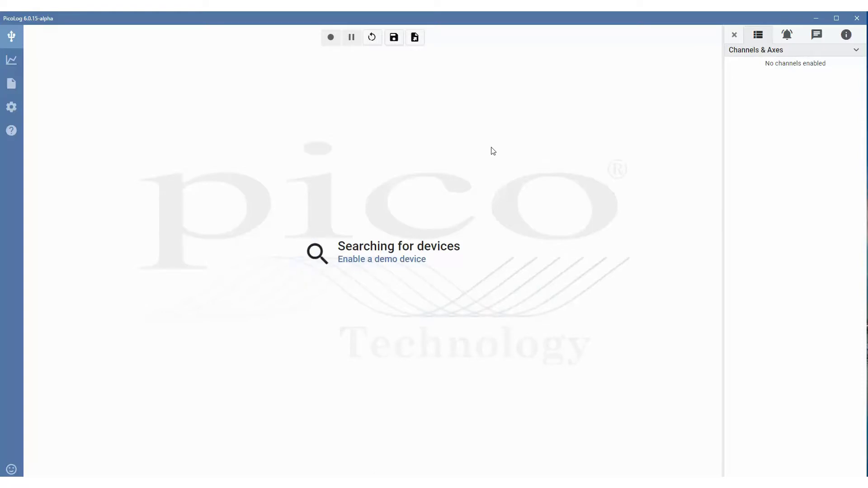
In Settings, set the TC-08 demo device count to '1 demo device'.
left_click(10, 107)
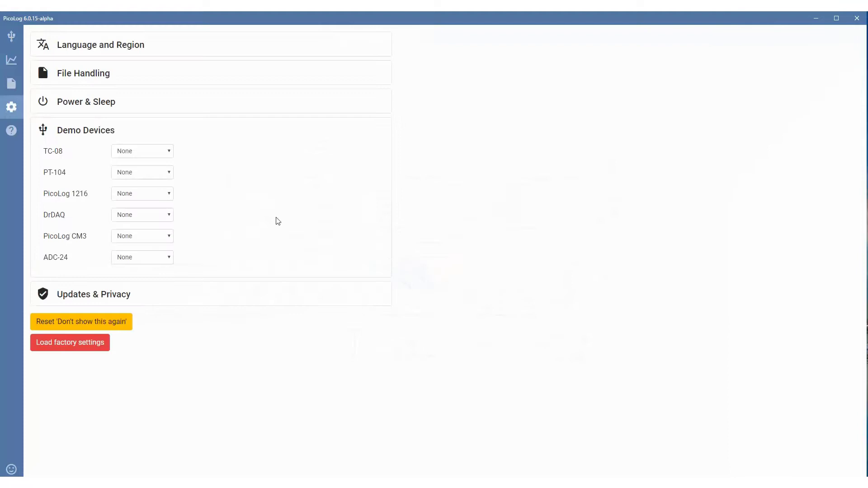
mouse_move(214, 168)
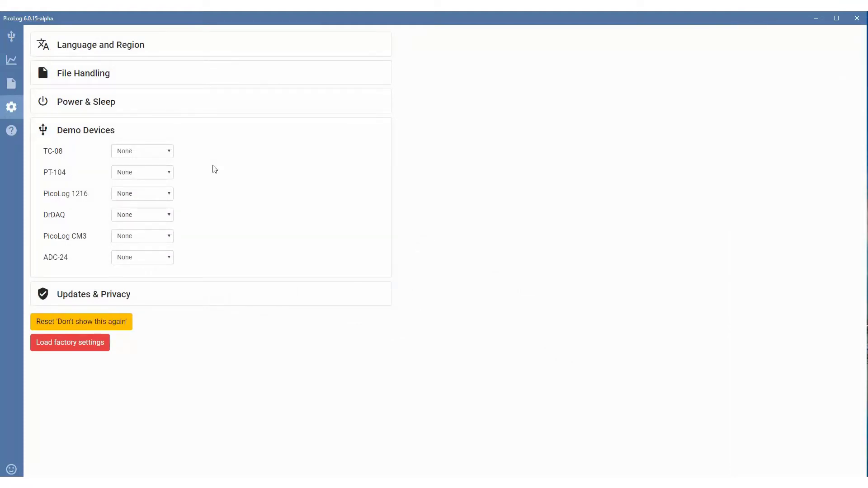
left_click(141, 150)
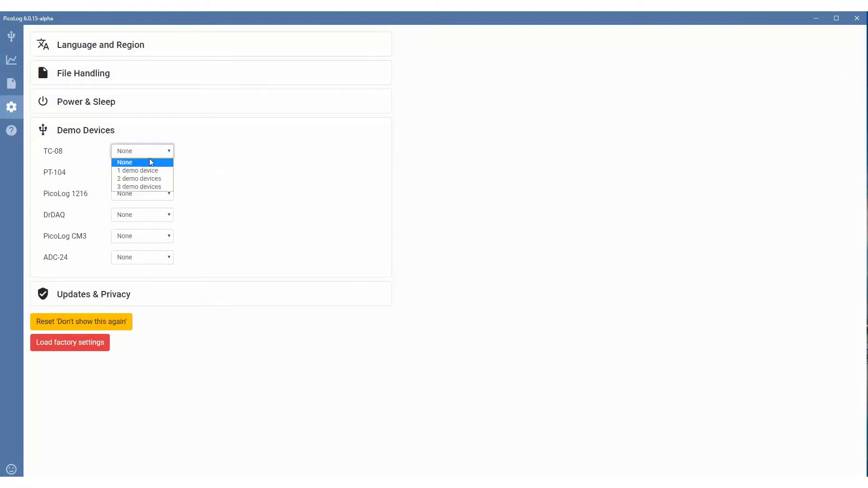
left_click(138, 171)
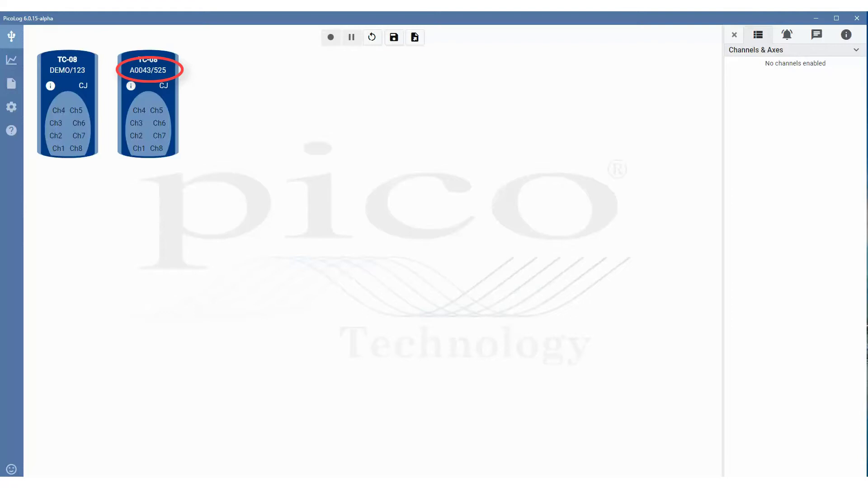
mouse_move(788, 319)
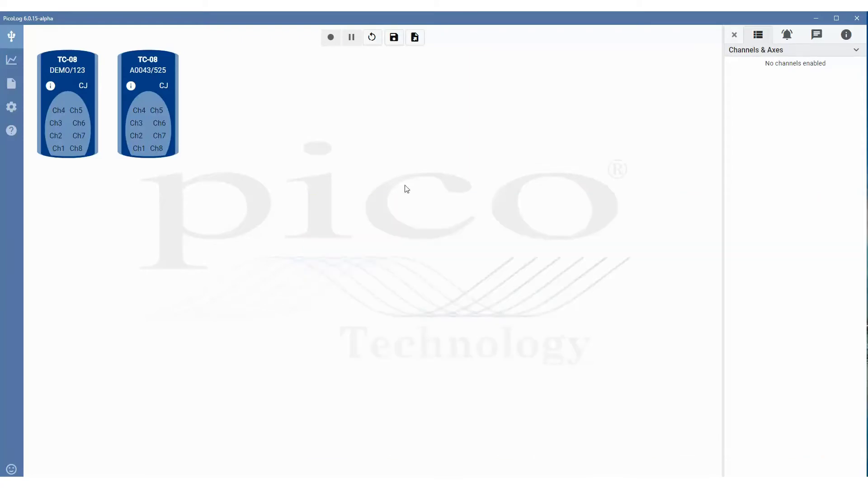
mouse_move(277, 185)
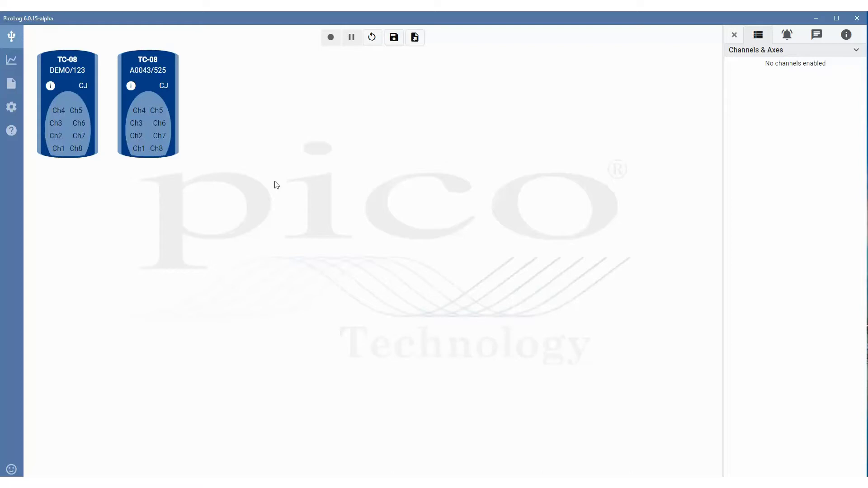
mouse_move(270, 181)
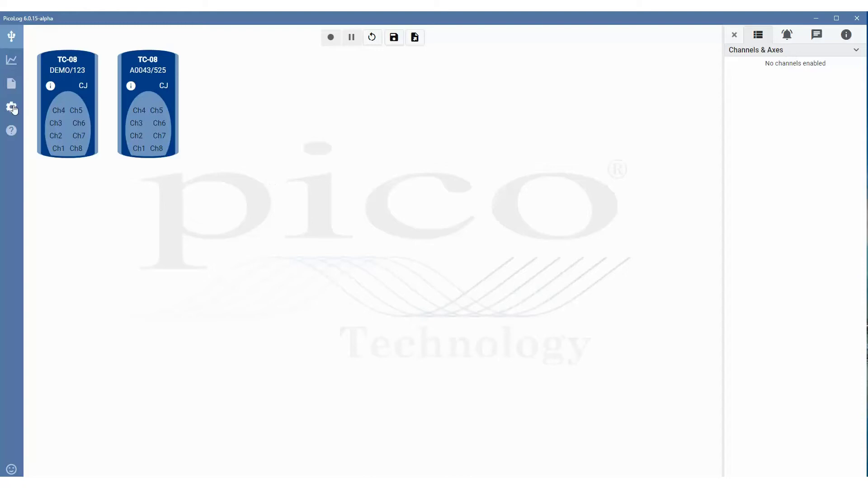
Expand Settings > Demo Devices and open the TC-08 demo device count choices.
left_click(11, 107)
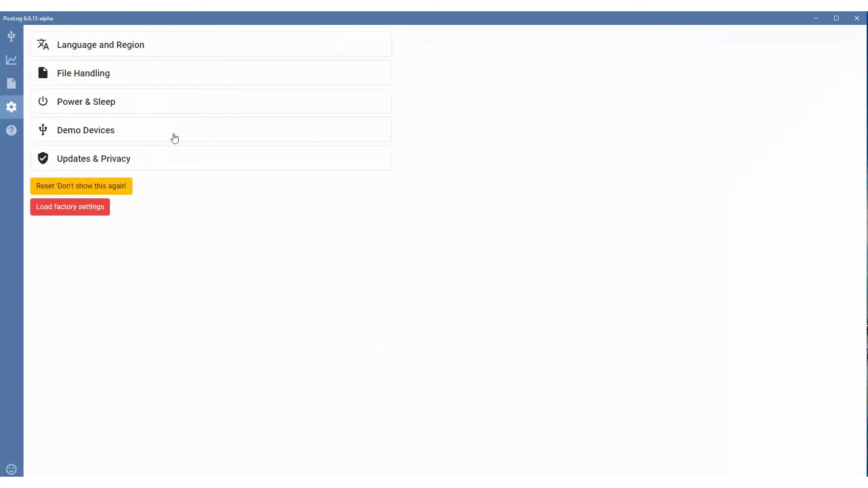
left_click(86, 131)
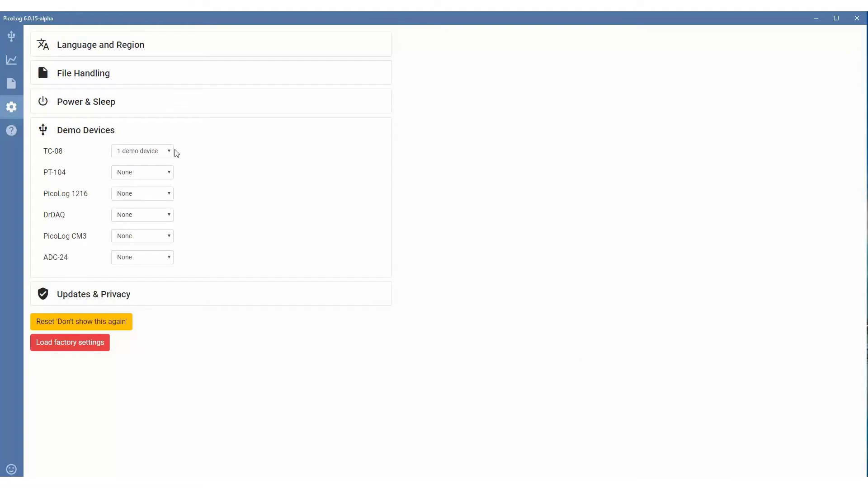
left_click(142, 151)
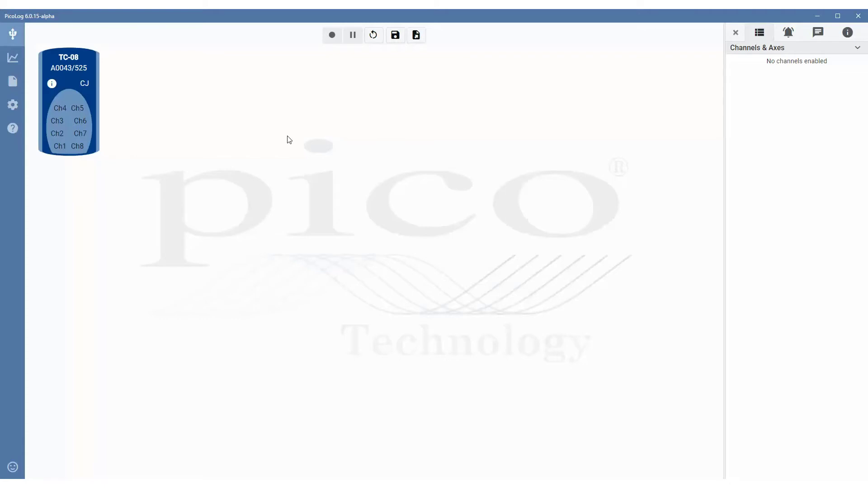
Add Channel 1 with blue colour, seconds interval and Type K thermocouple input.
left_click(59, 146)
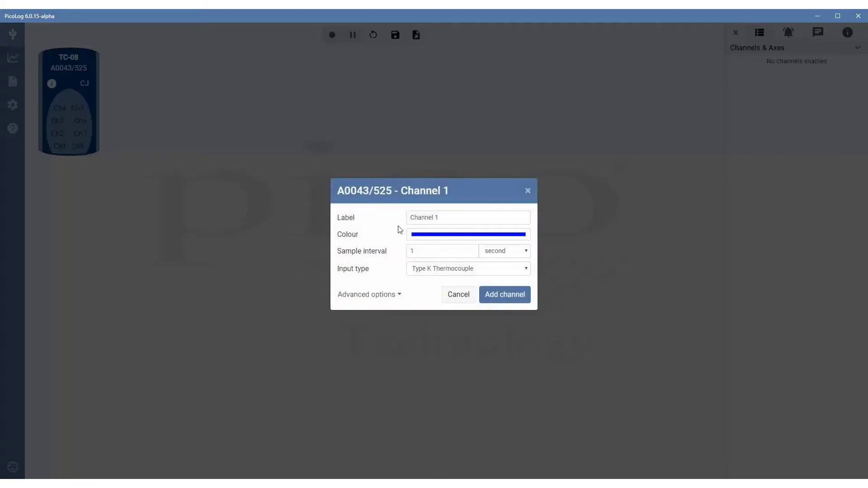
left_click(468, 217)
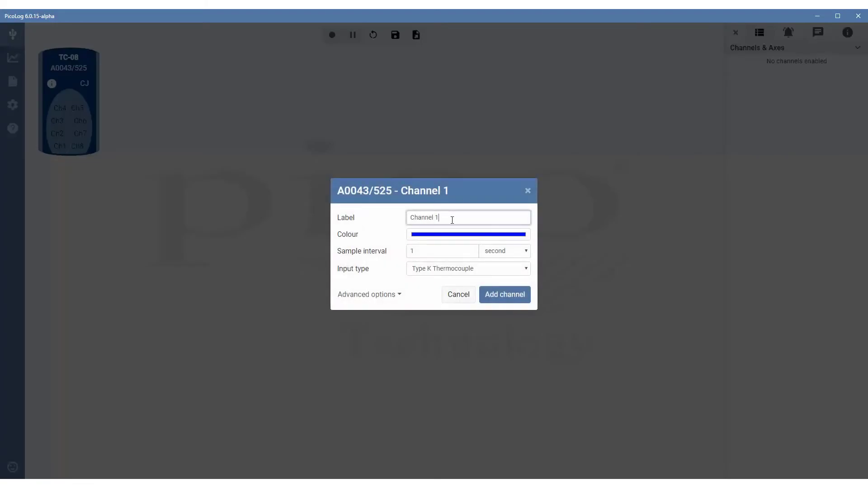
mouse_move(451, 237)
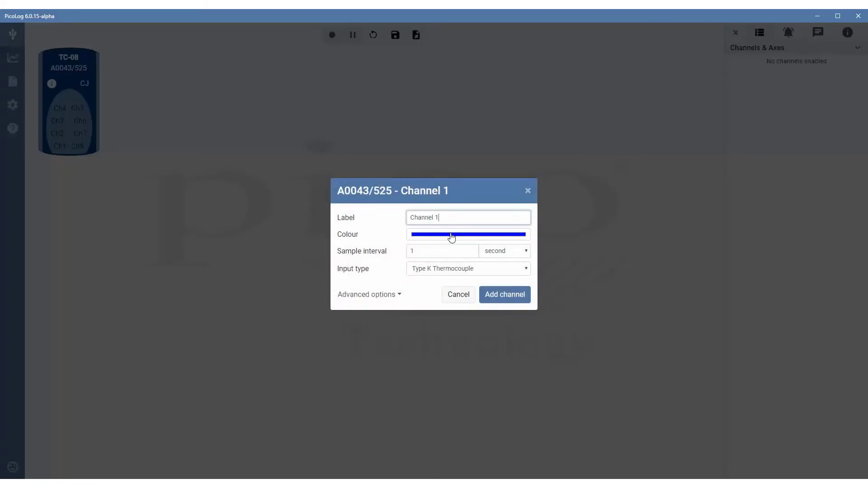
left_click(468, 233)
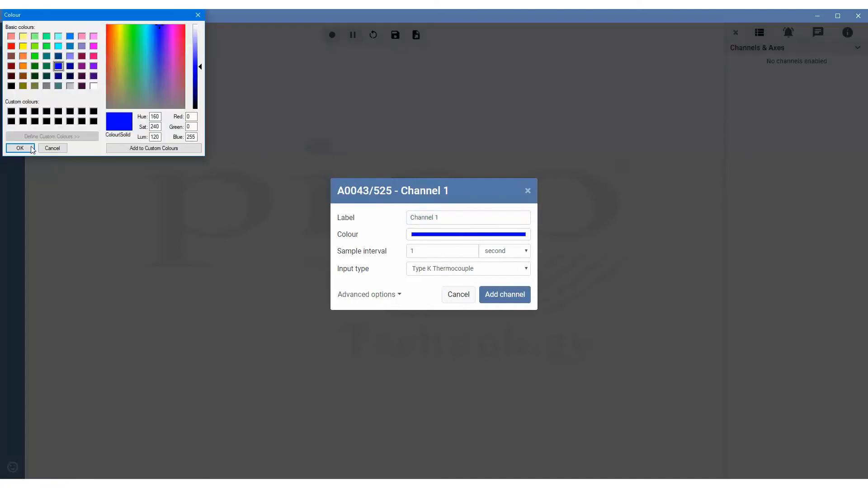
left_click(20, 148)
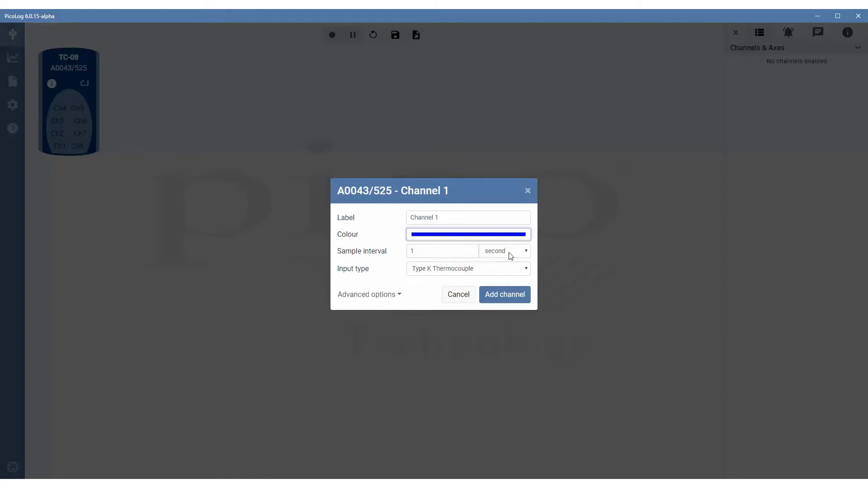
left_click(502, 251)
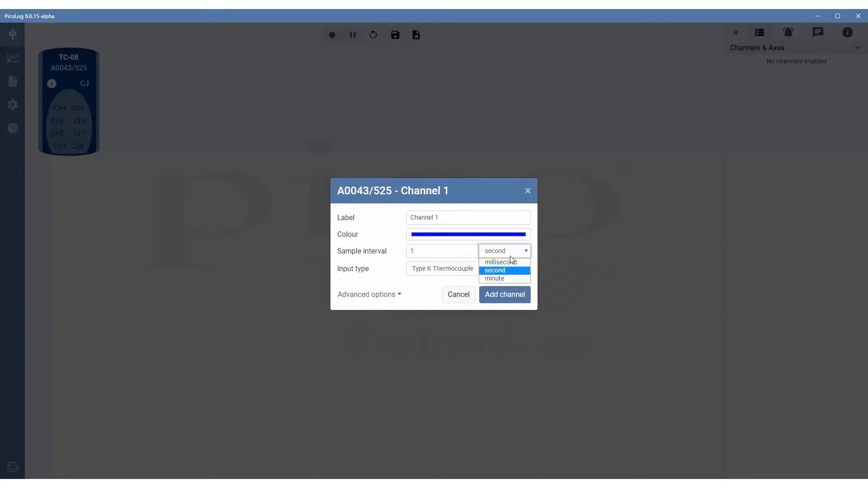
mouse_move(507, 278)
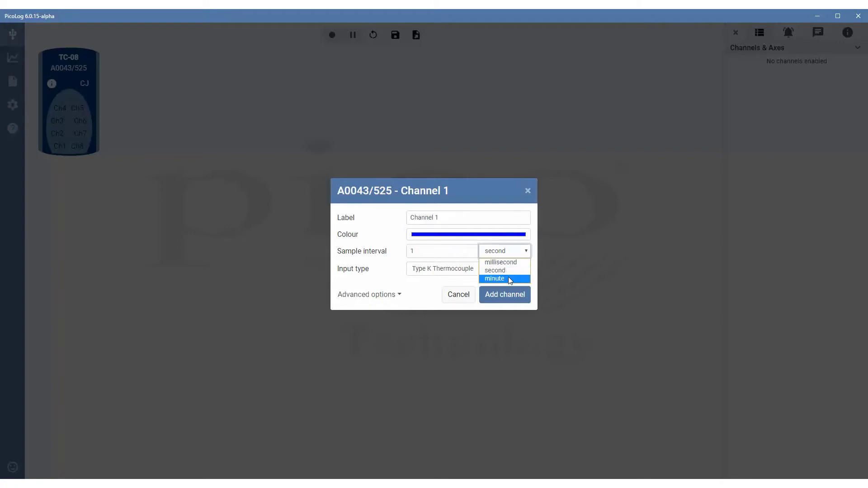
left_click(494, 270)
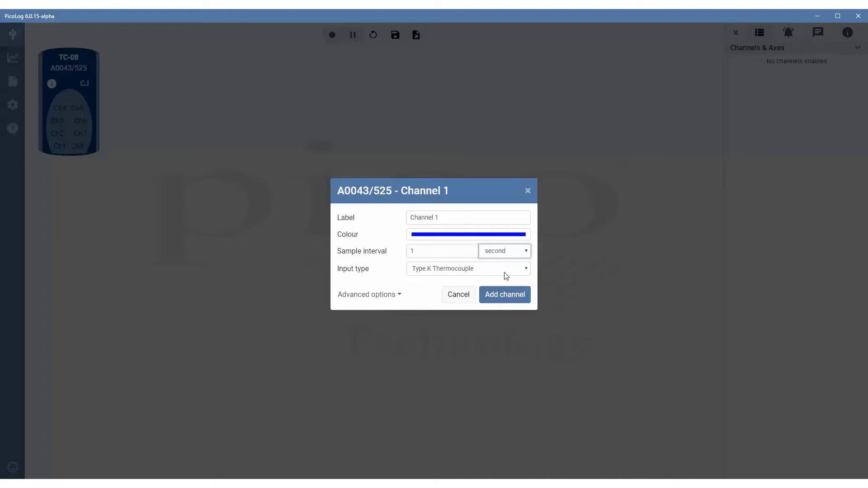
left_click(466, 268)
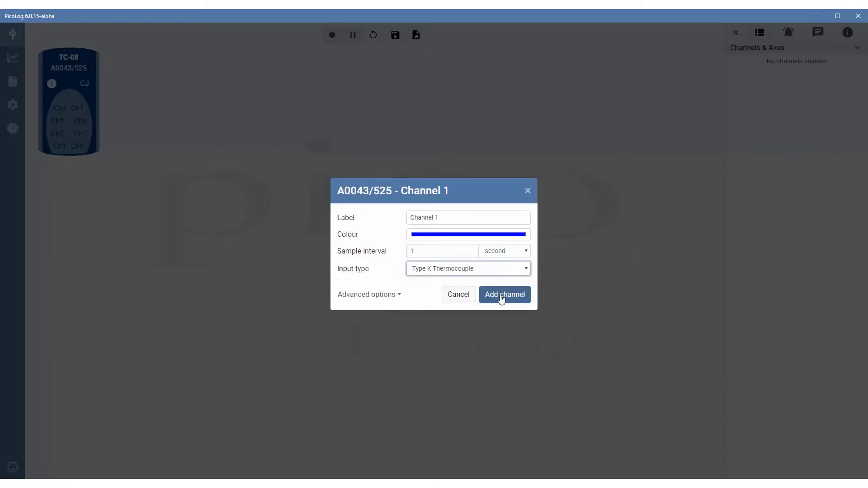
left_click(503, 294)
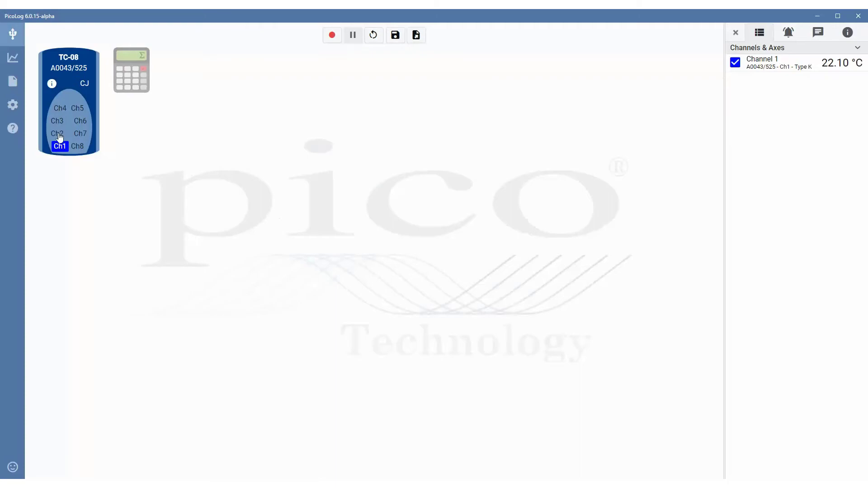
Add Channel 2 with its default settings.
left_click(56, 132)
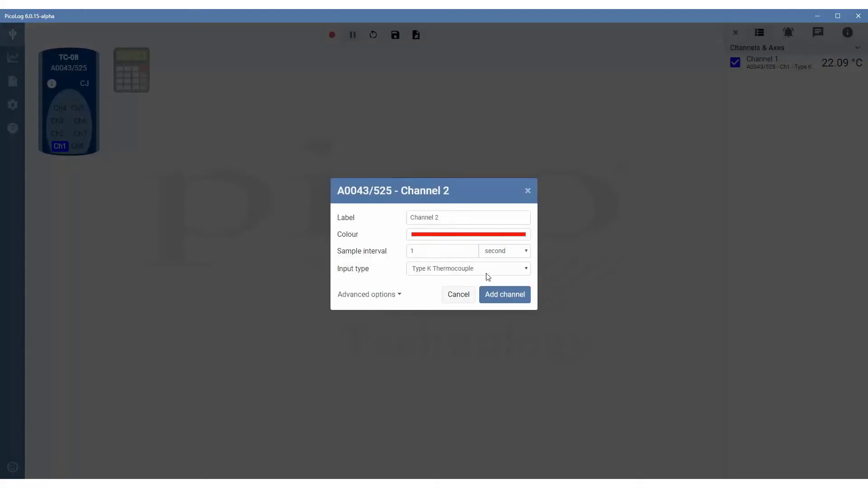
left_click(504, 294)
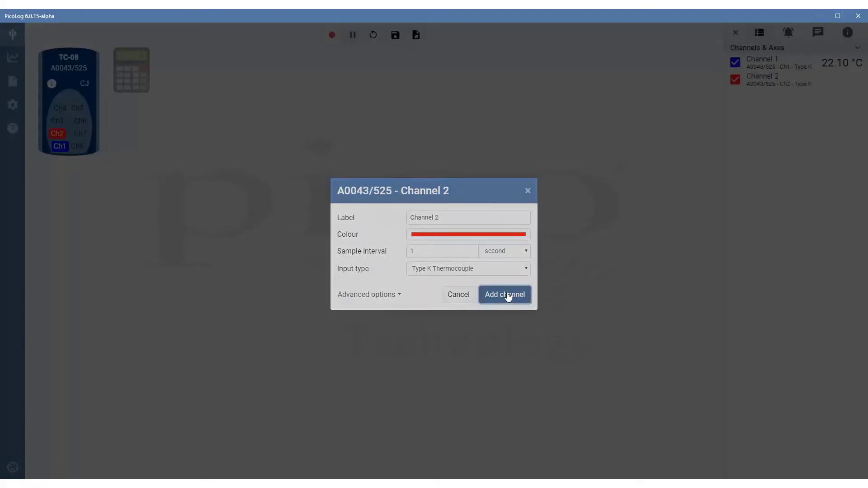
left_click(503, 294)
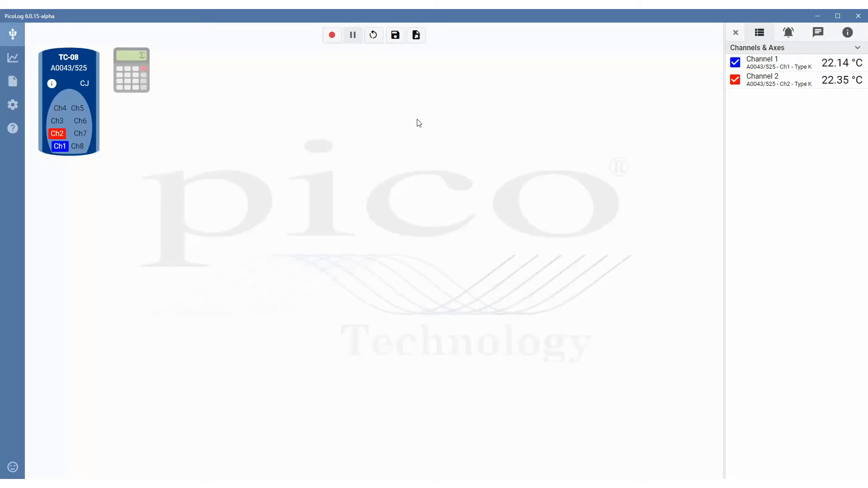
mouse_move(339, 52)
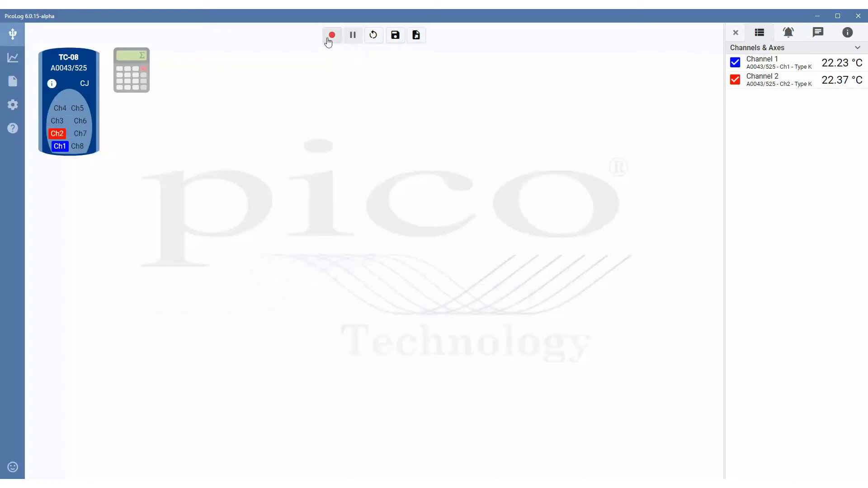
mouse_move(348, 89)
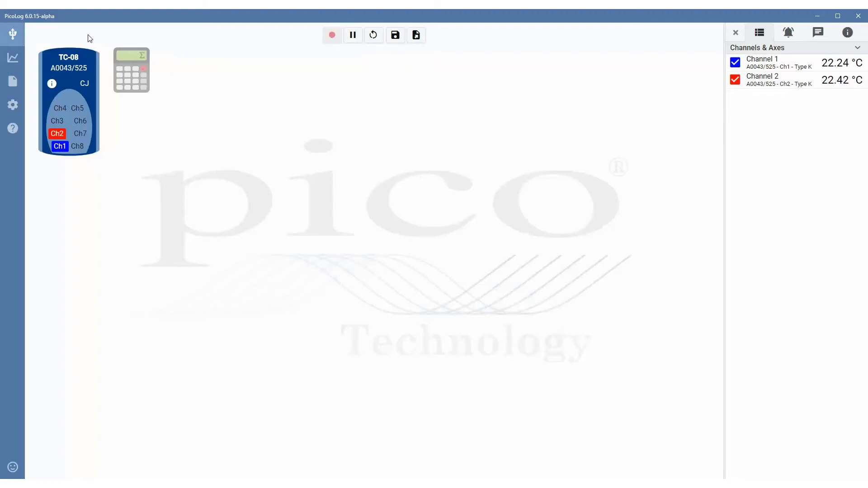
mouse_move(12, 34)
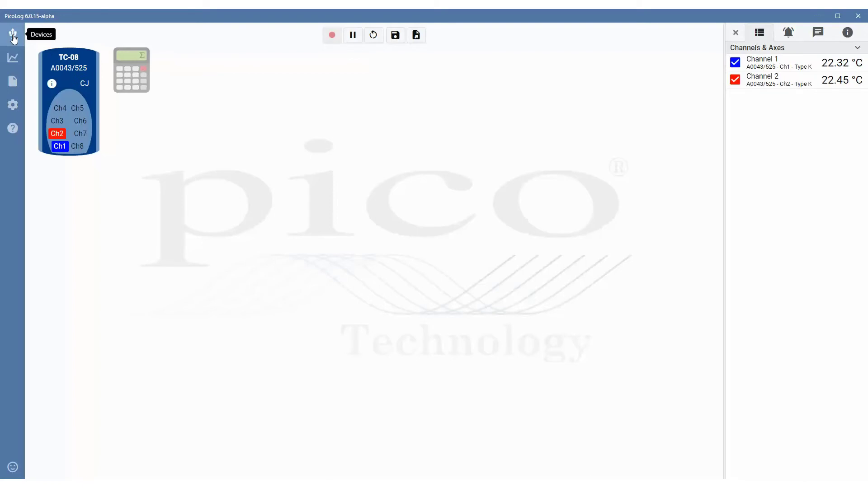
left_click(332, 35)
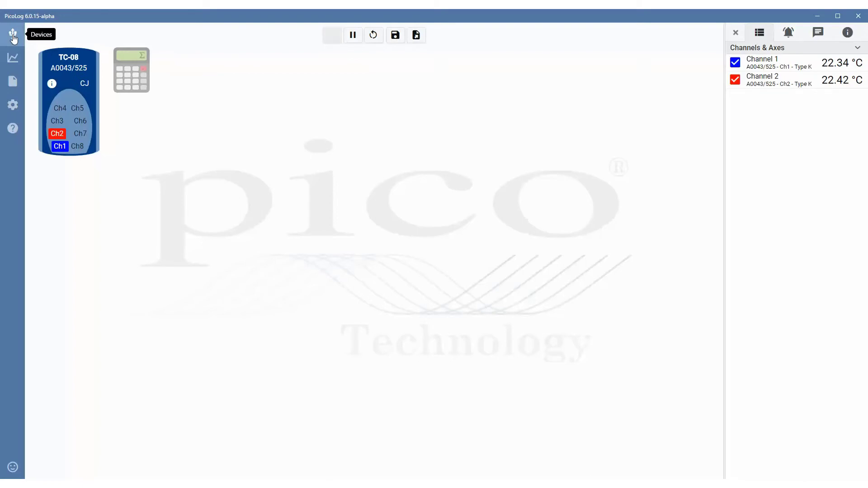
left_click(332, 35)
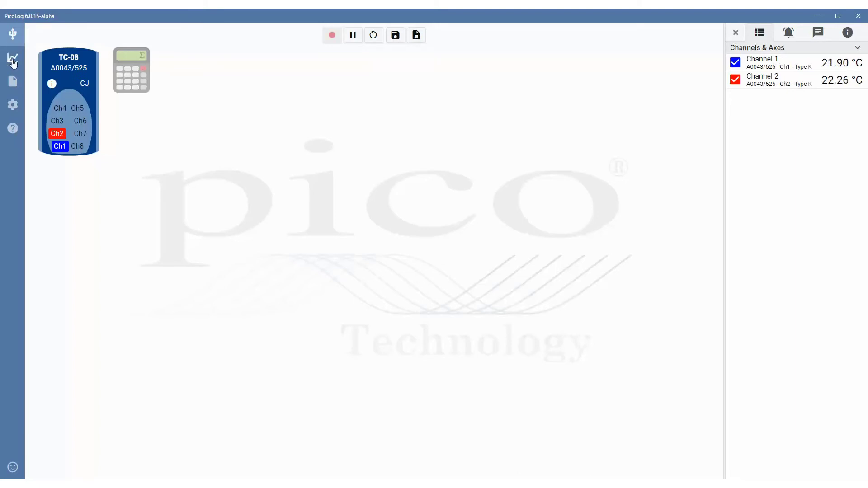
Switch to the Graph view of the live temperature readings.
left_click(332, 35)
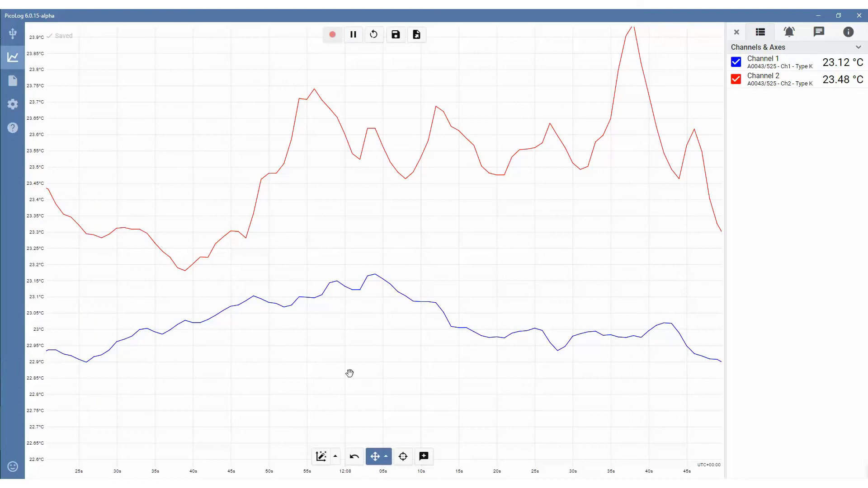
left_click(332, 34)
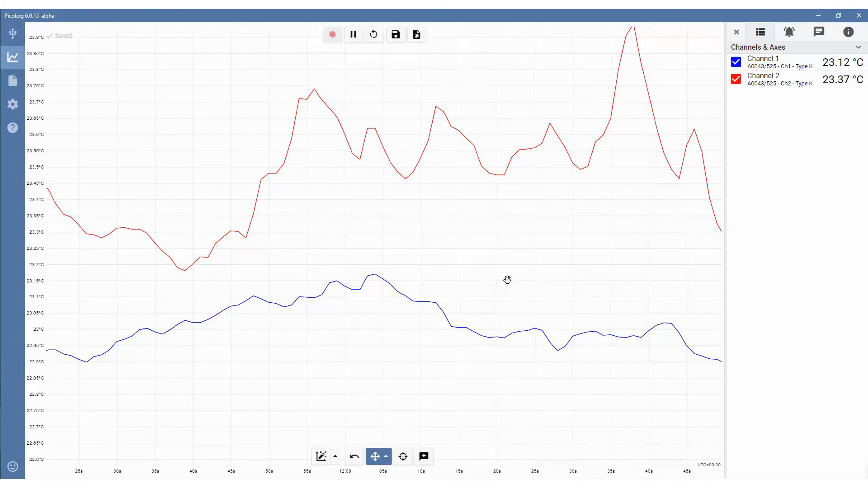
left_click(332, 34)
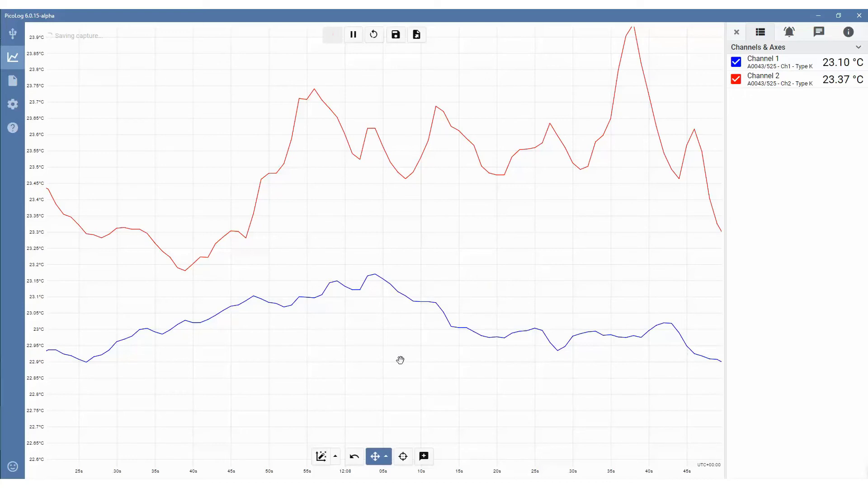
Set the graph navigation mode to Zoom in, then Zoom selection.
left_click(387, 456)
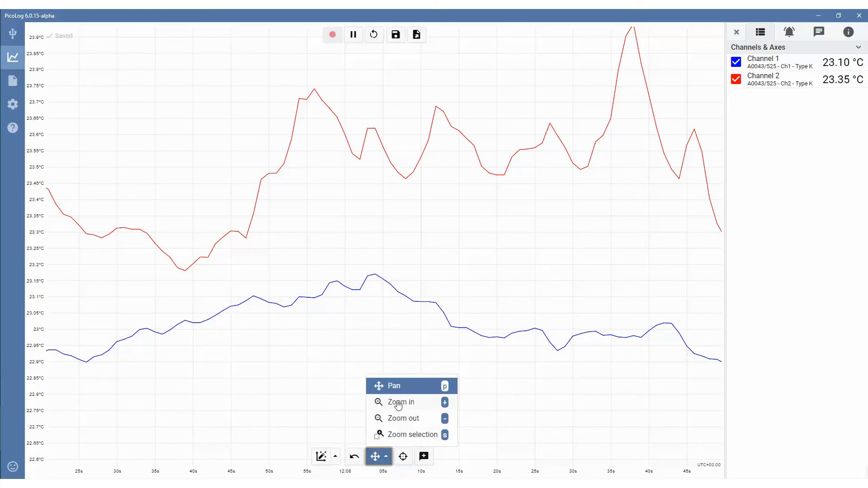
left_click(399, 402)
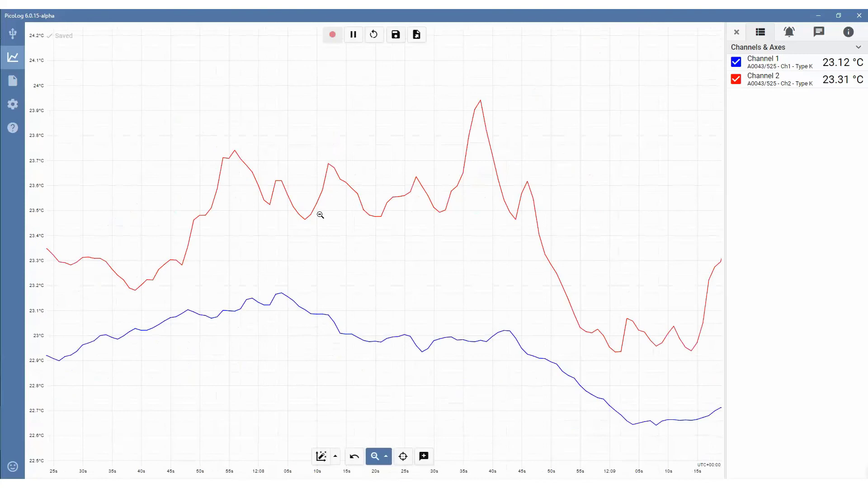
left_click(385, 456)
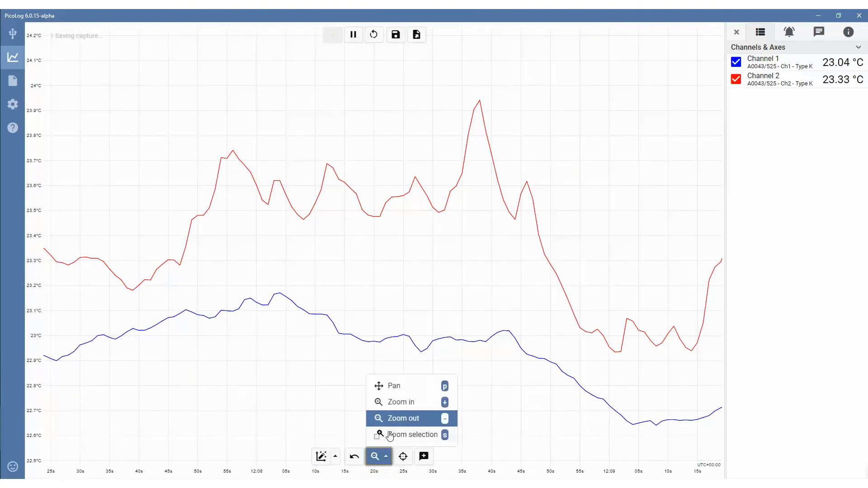
left_click(412, 435)
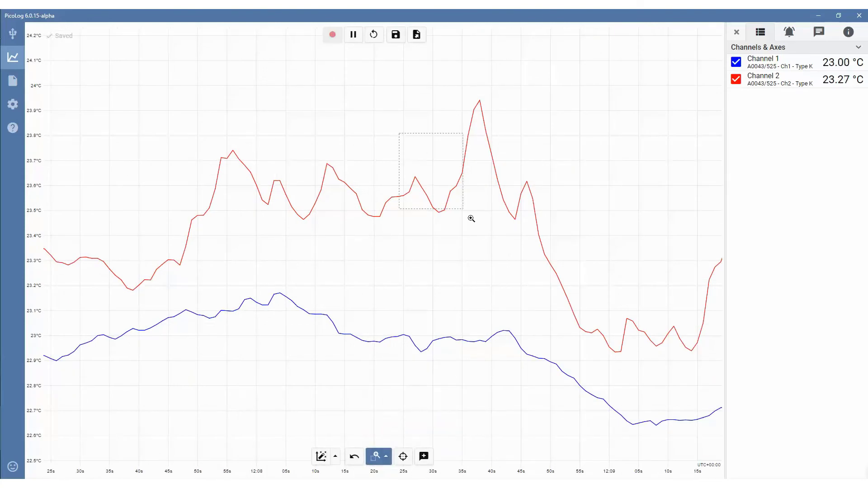
Zoom into the red trace, shift to later readings, then view Files and Settings.
left_click_drag(398, 136, 464, 209)
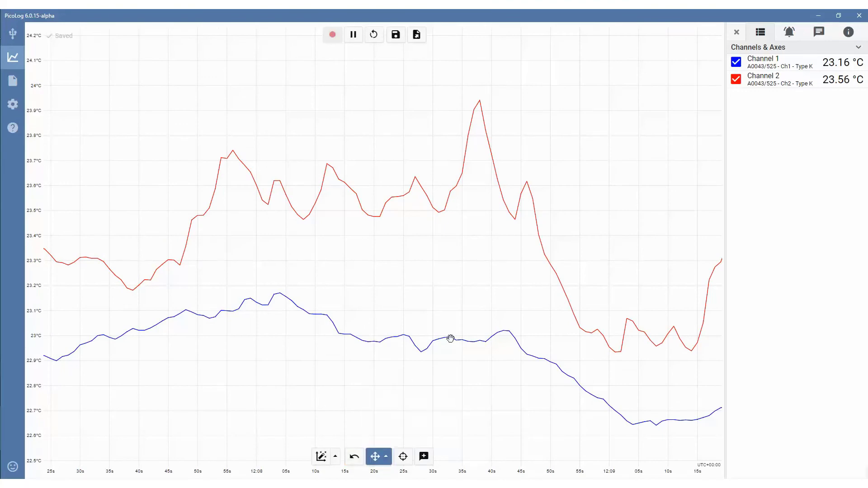
left_click(332, 35)
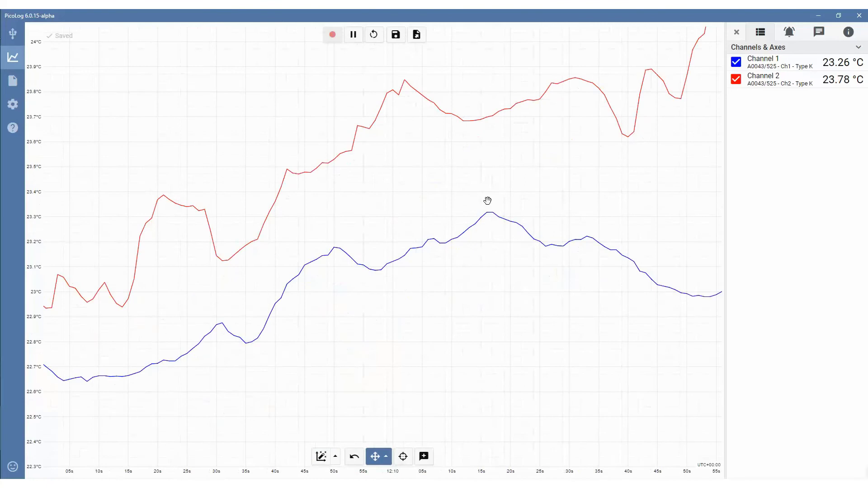
left_click(333, 34)
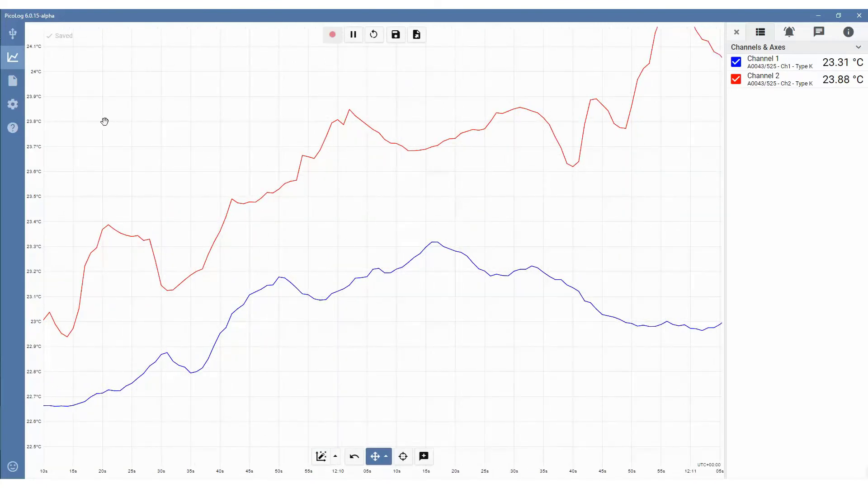
left_click(333, 34)
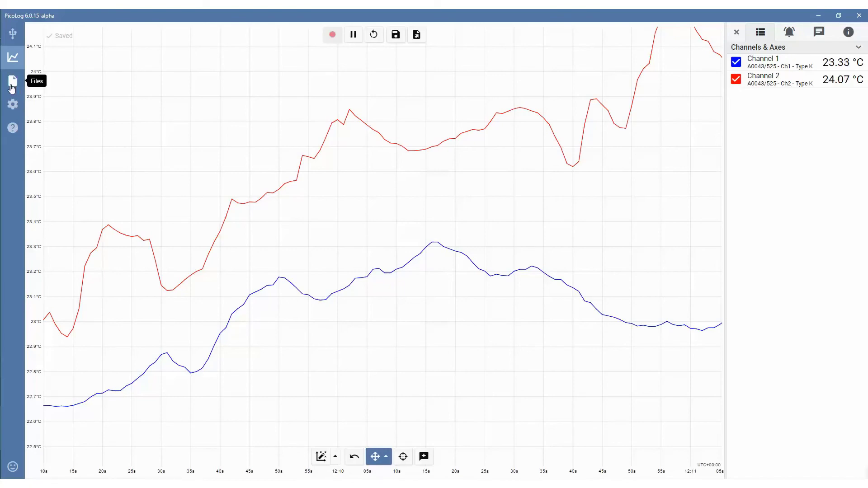
left_click(12, 81)
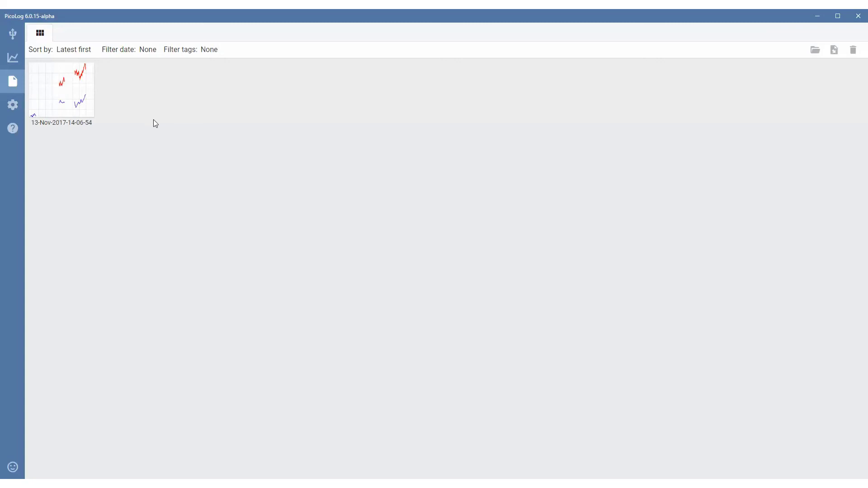
left_click(12, 105)
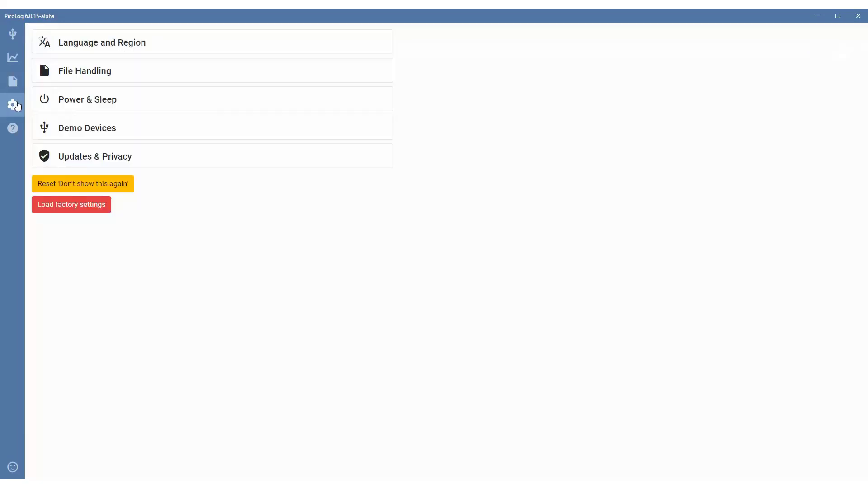
mouse_move(93, 49)
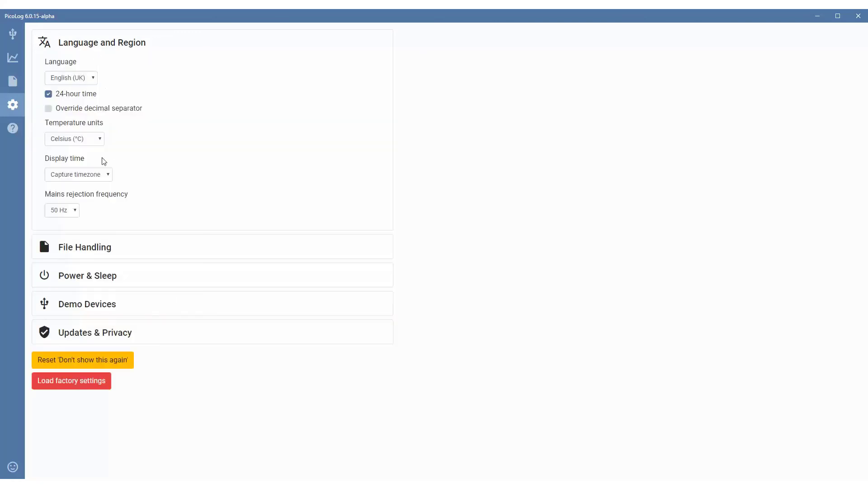
mouse_move(90, 177)
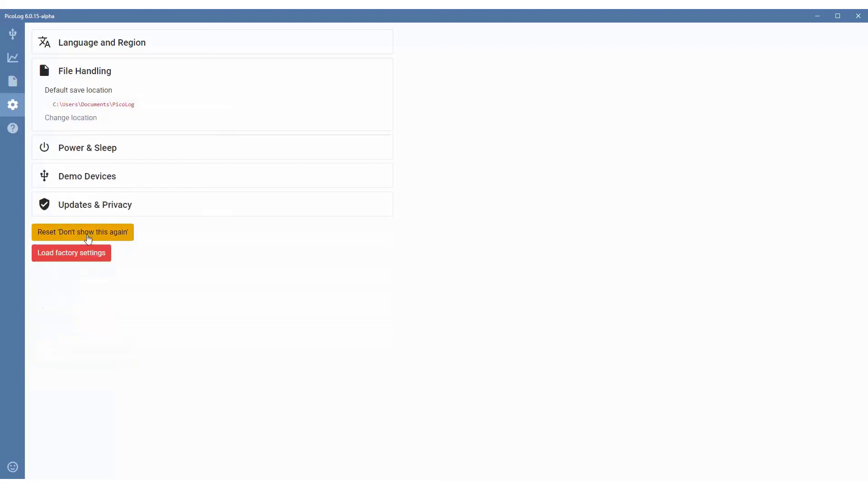
mouse_move(102, 130)
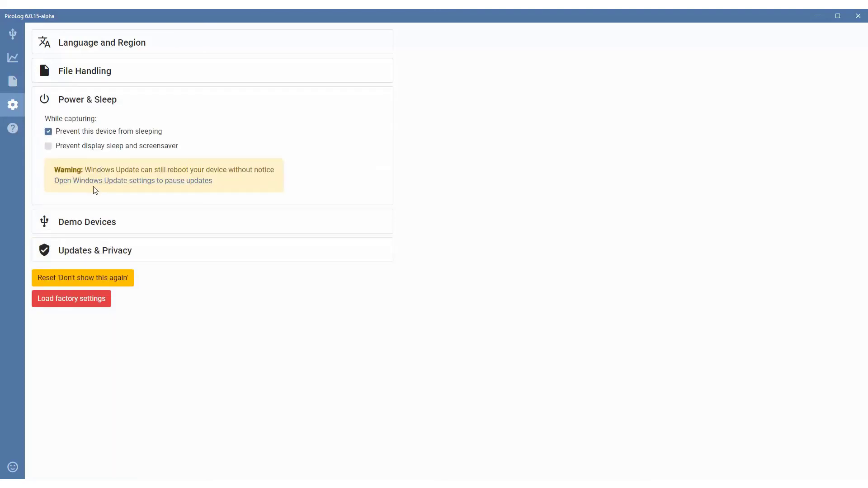
Expand the Updates & Privacy settings section.
left_click(87, 100)
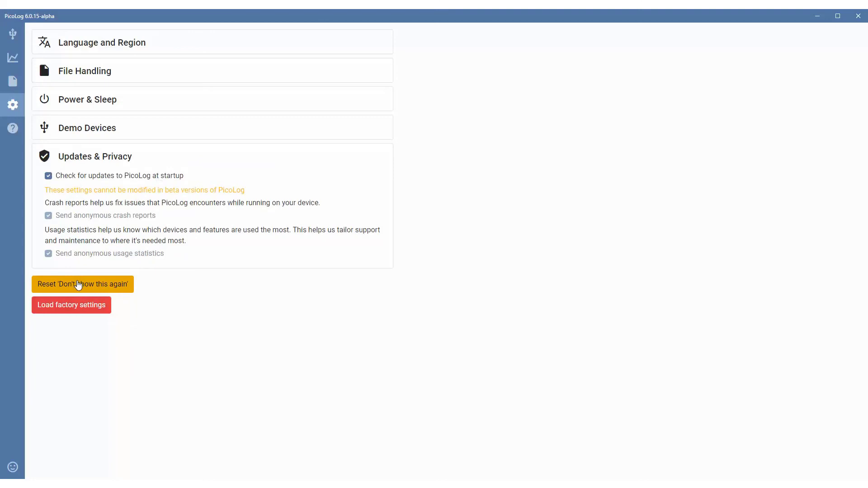
mouse_move(32, 116)
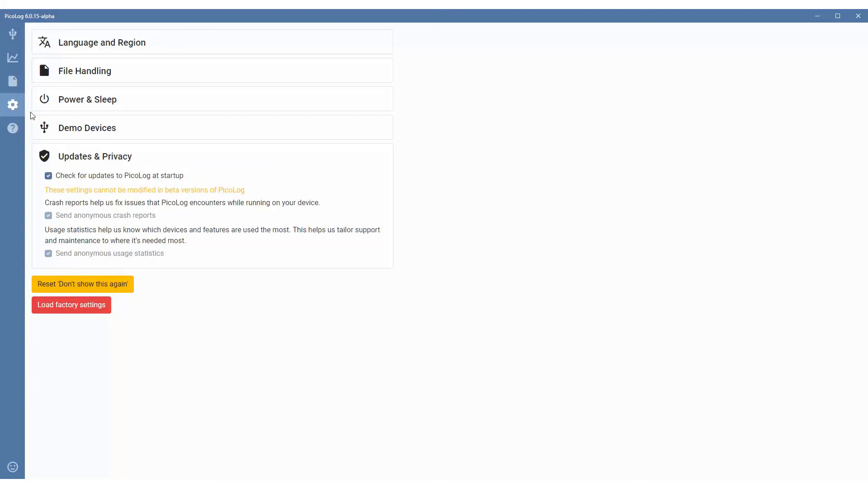
mouse_move(12, 128)
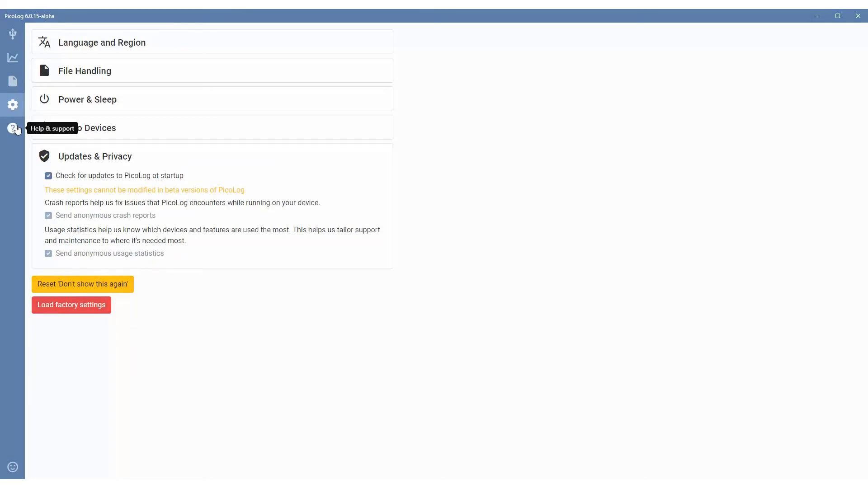